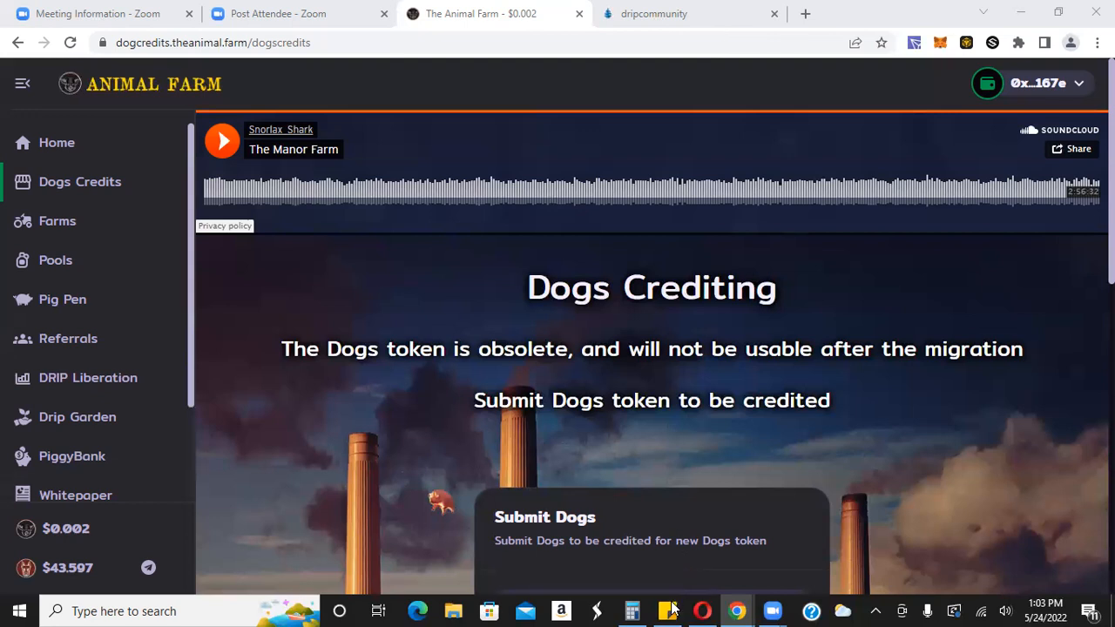
Step: Bring up the Animal Farm meeting notes sticky note dated 5/24/22 and scroll through it
click(667, 611)
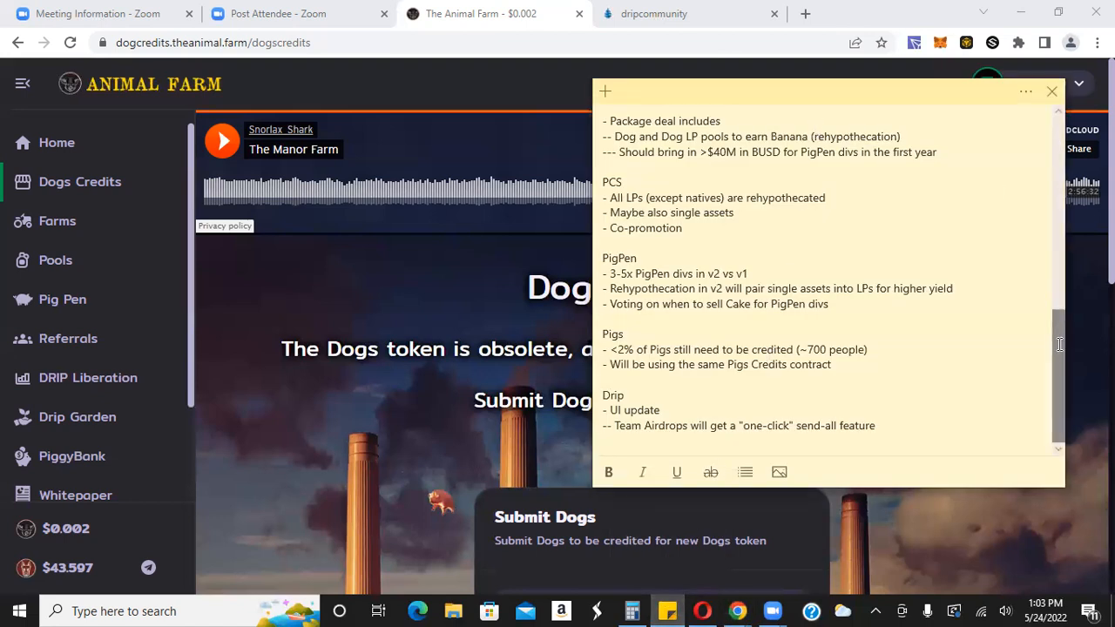
scroll(up, 3)
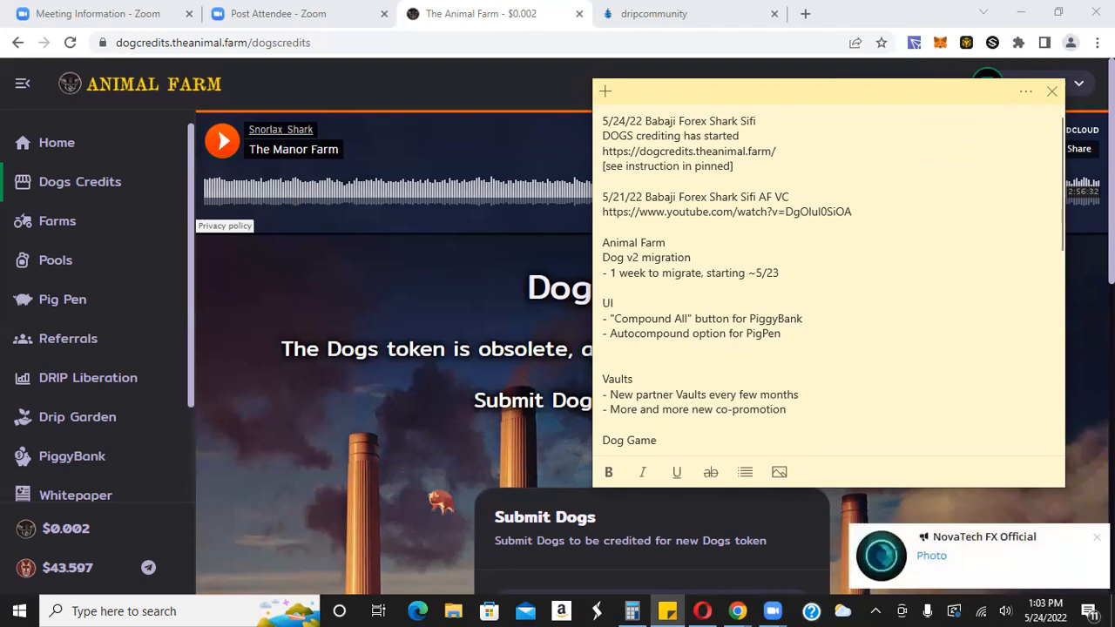
scroll(down, 3)
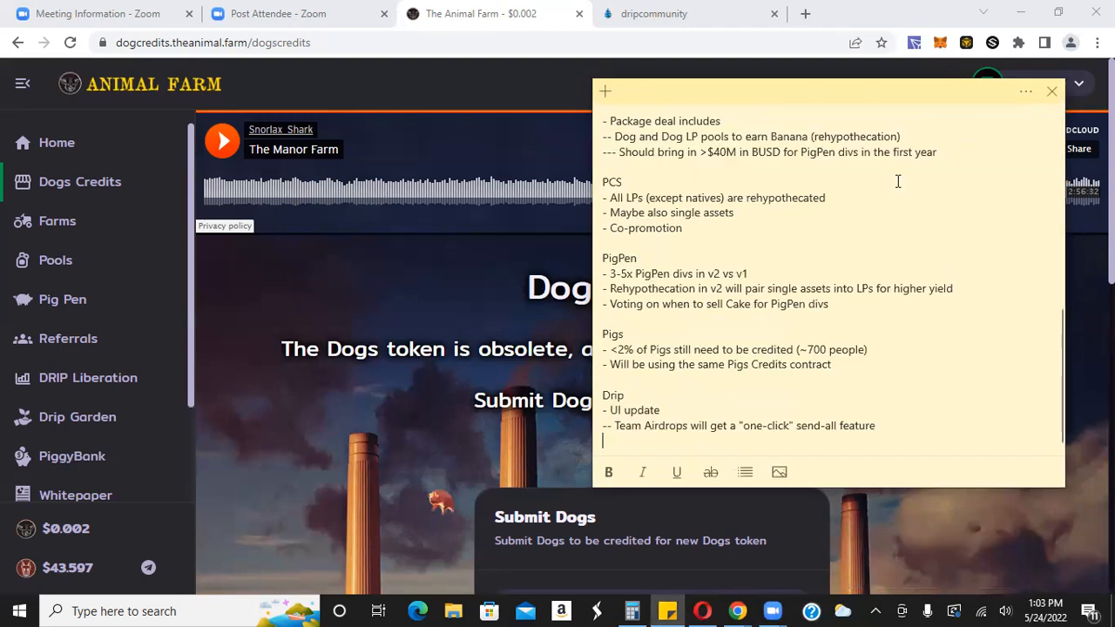
scroll(up, 3)
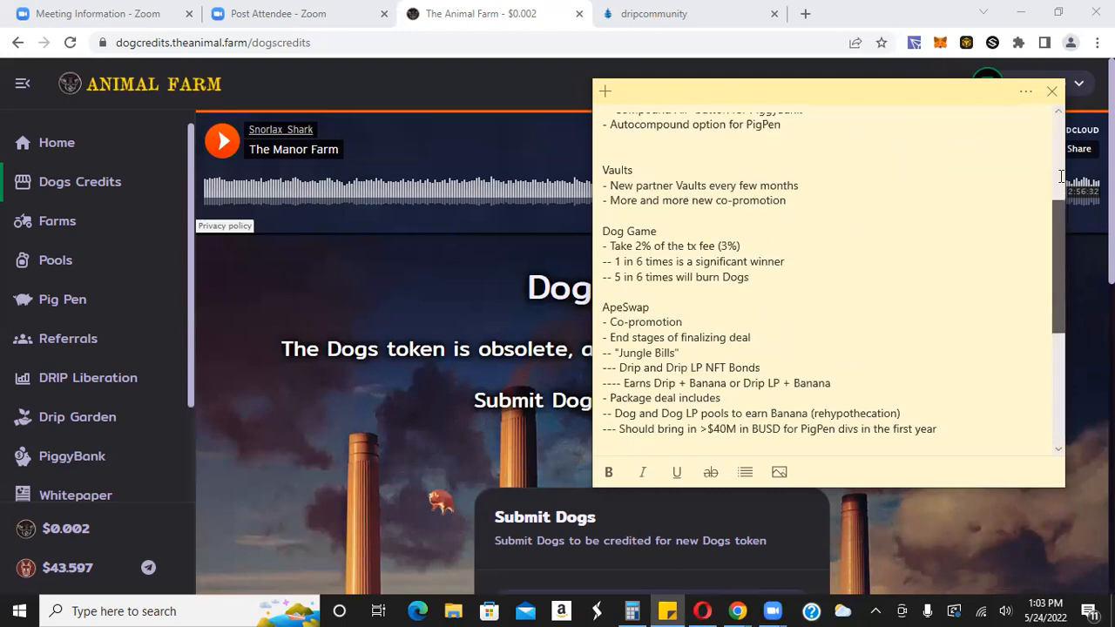
scroll(up, 3)
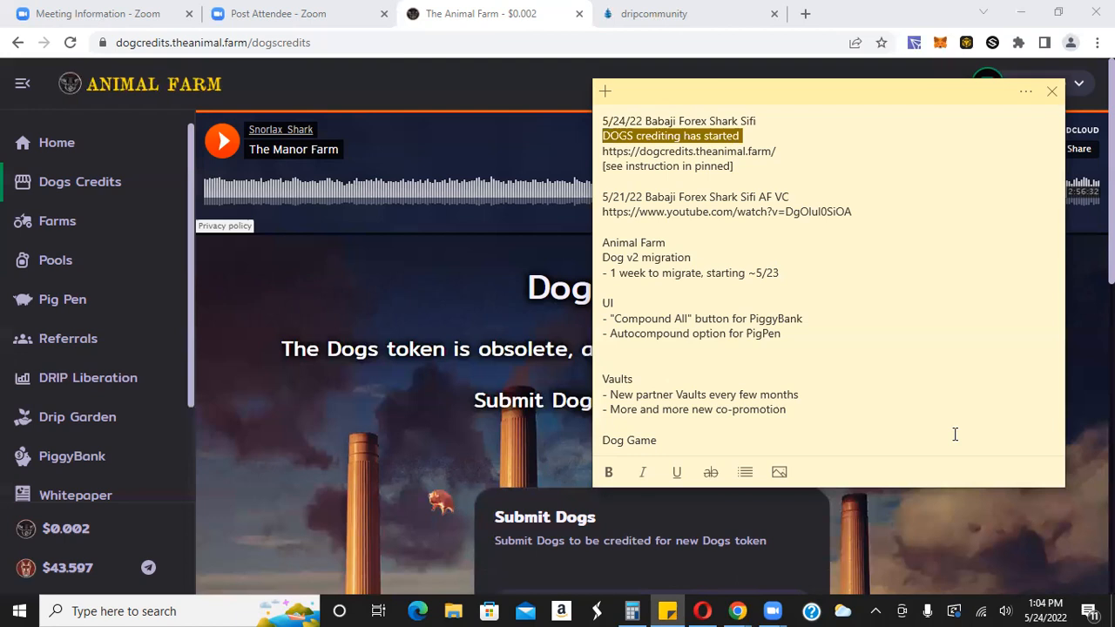
mouse_move(857, 167)
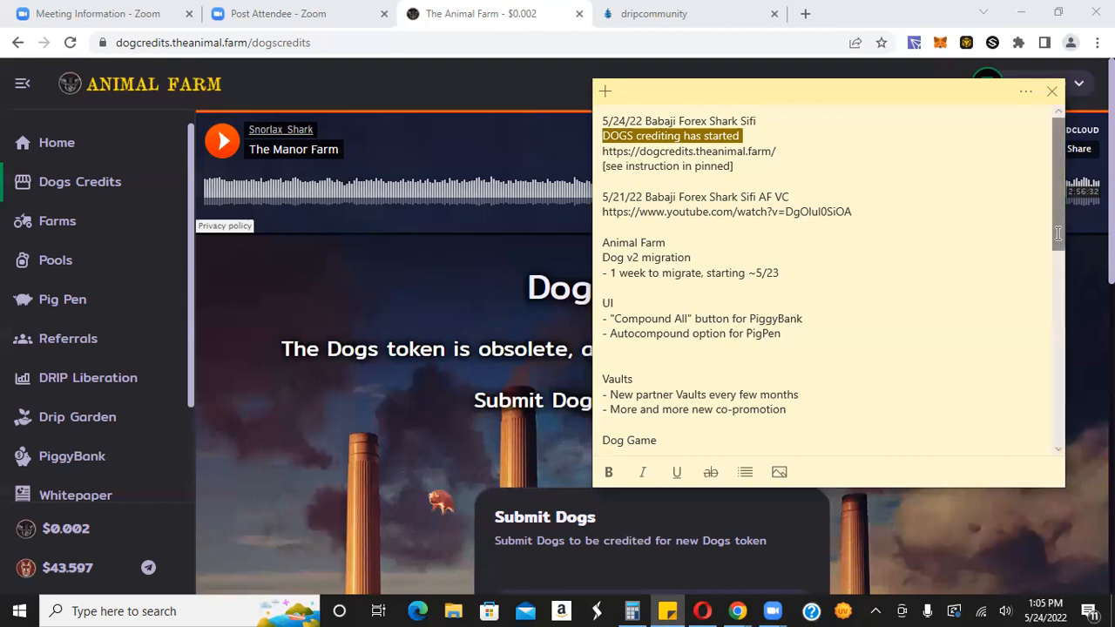
scroll(down, 3)
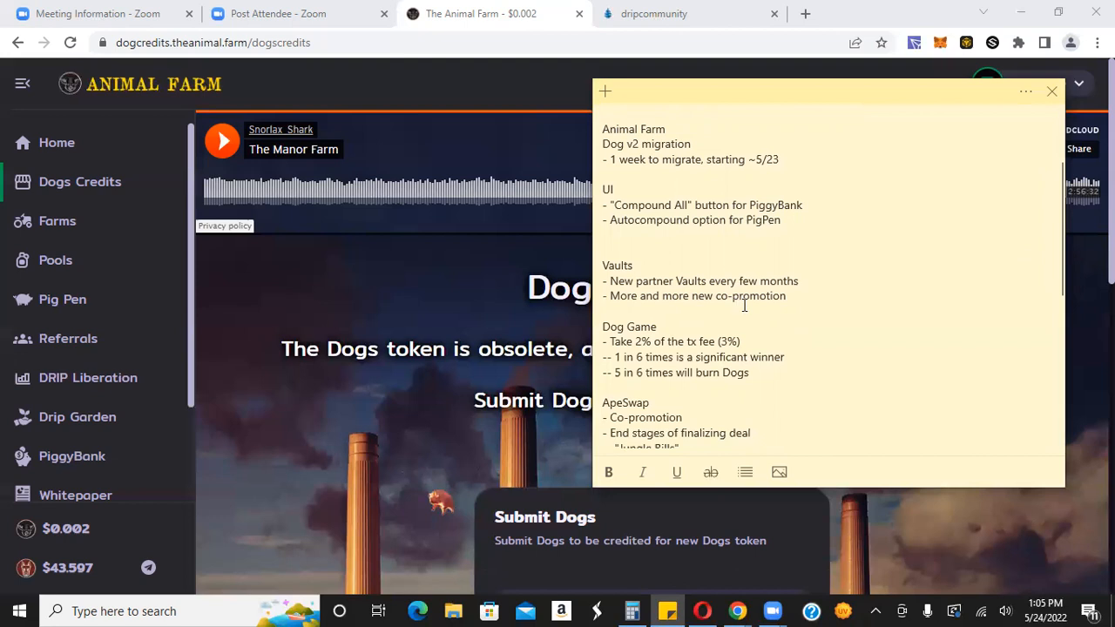
mouse_move(623, 344)
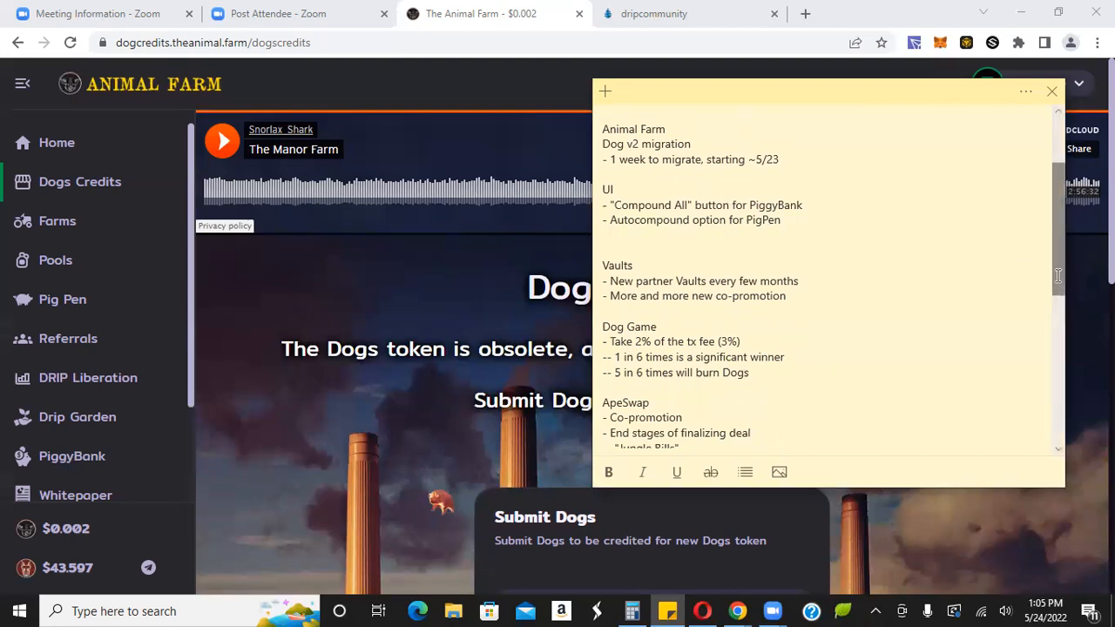
scroll(down, 3)
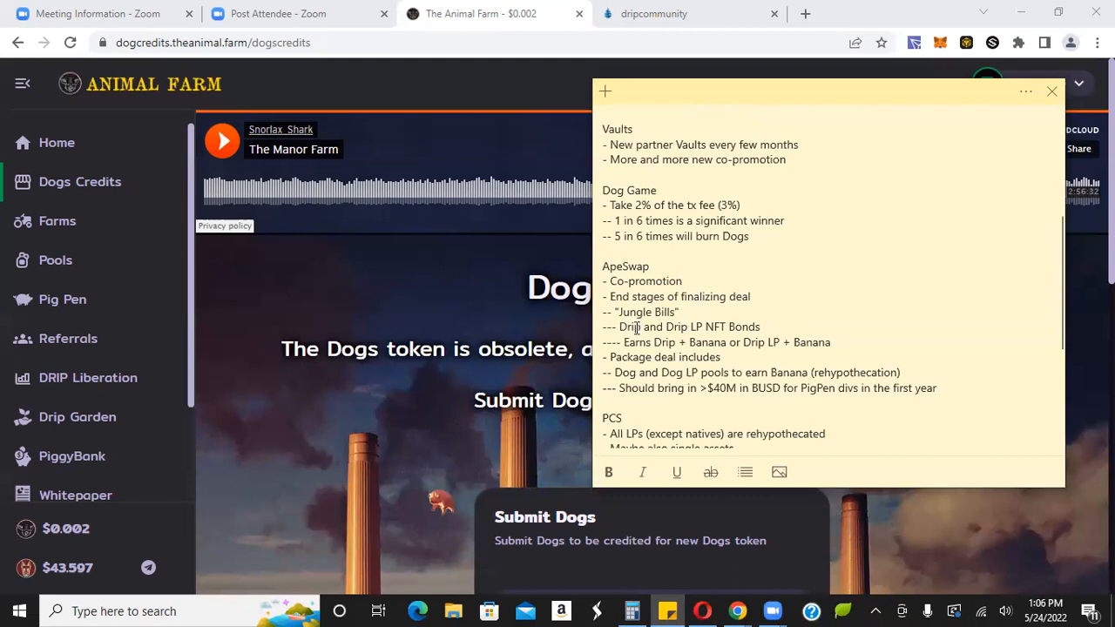
mouse_move(707, 333)
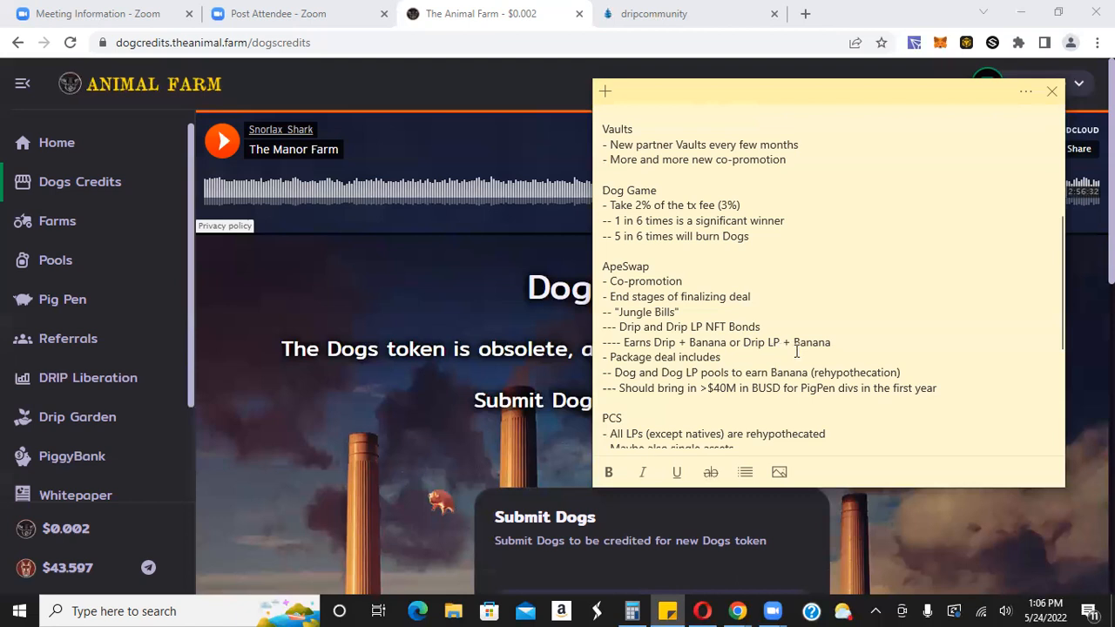
mouse_move(660, 382)
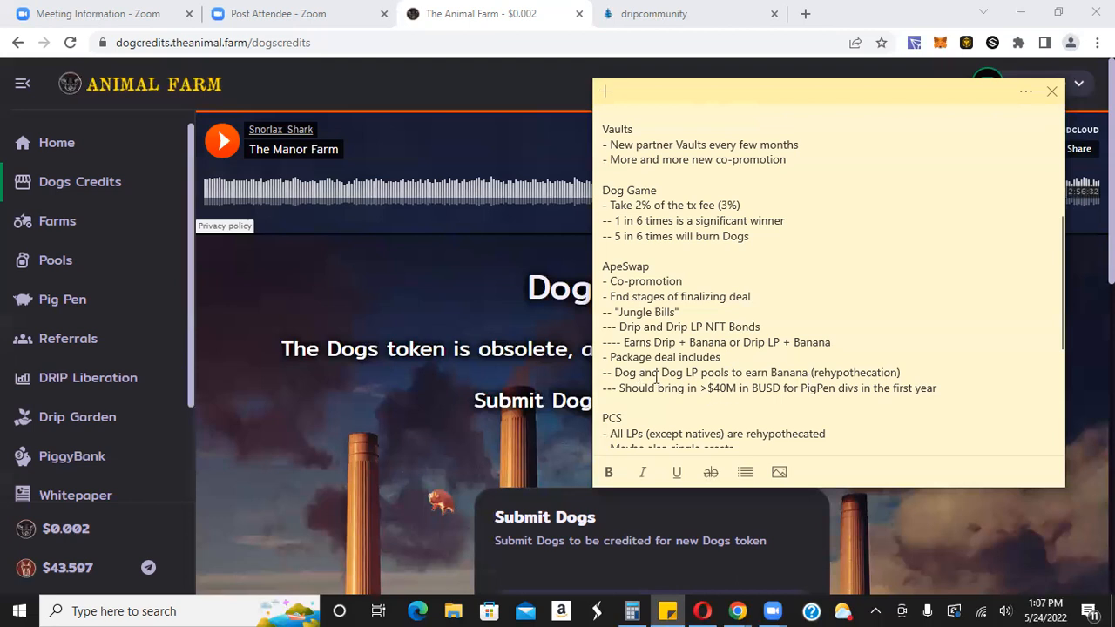
mouse_move(754, 359)
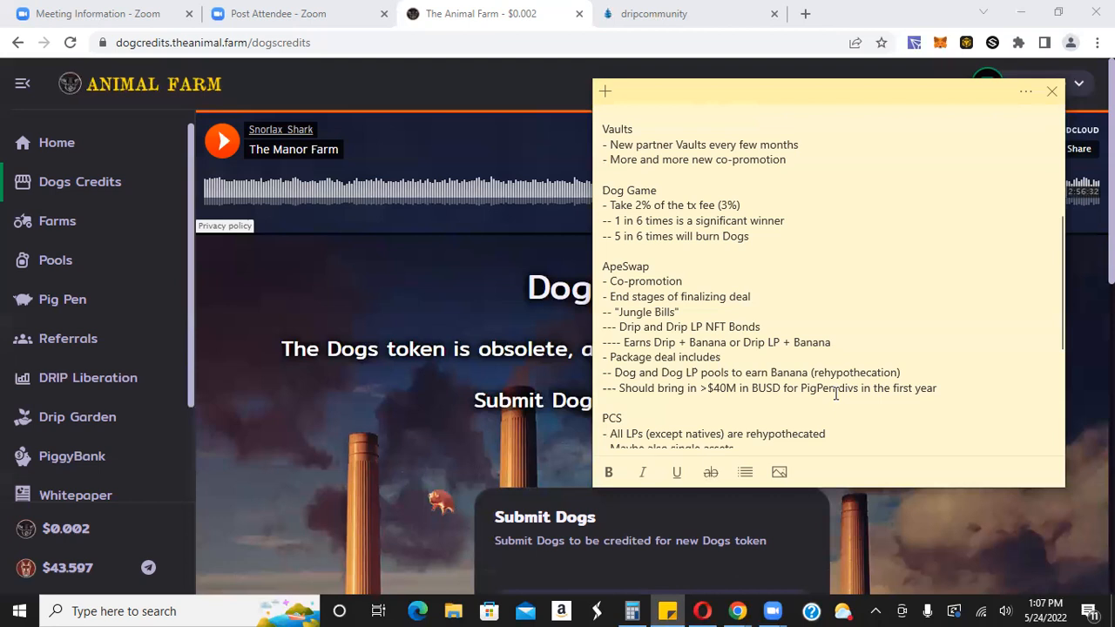
mouse_move(1081, 282)
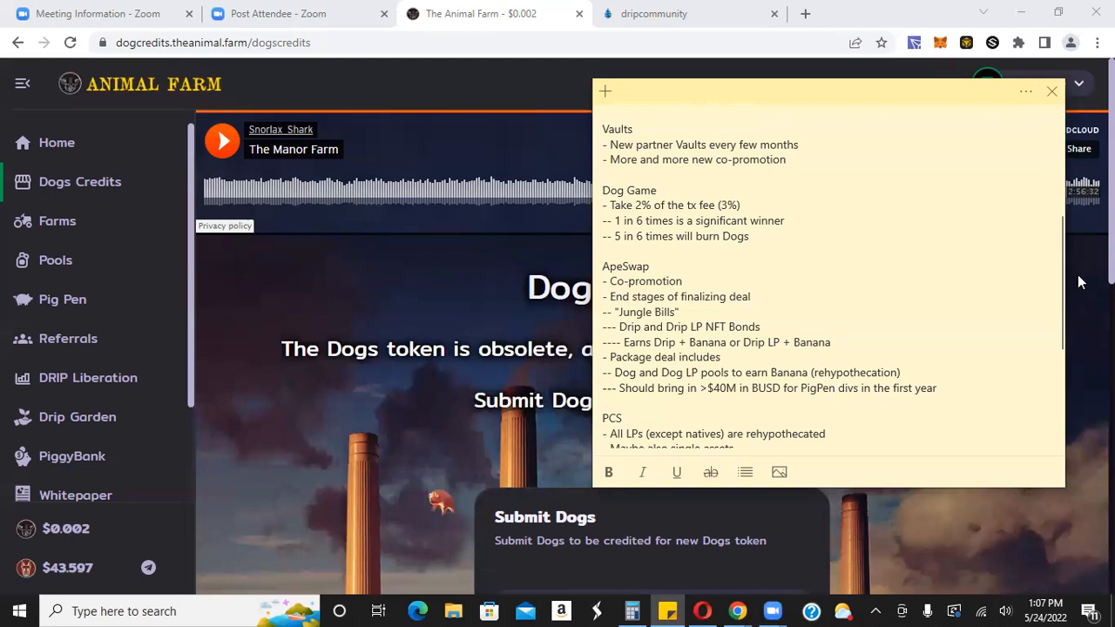
scroll(down, 3)
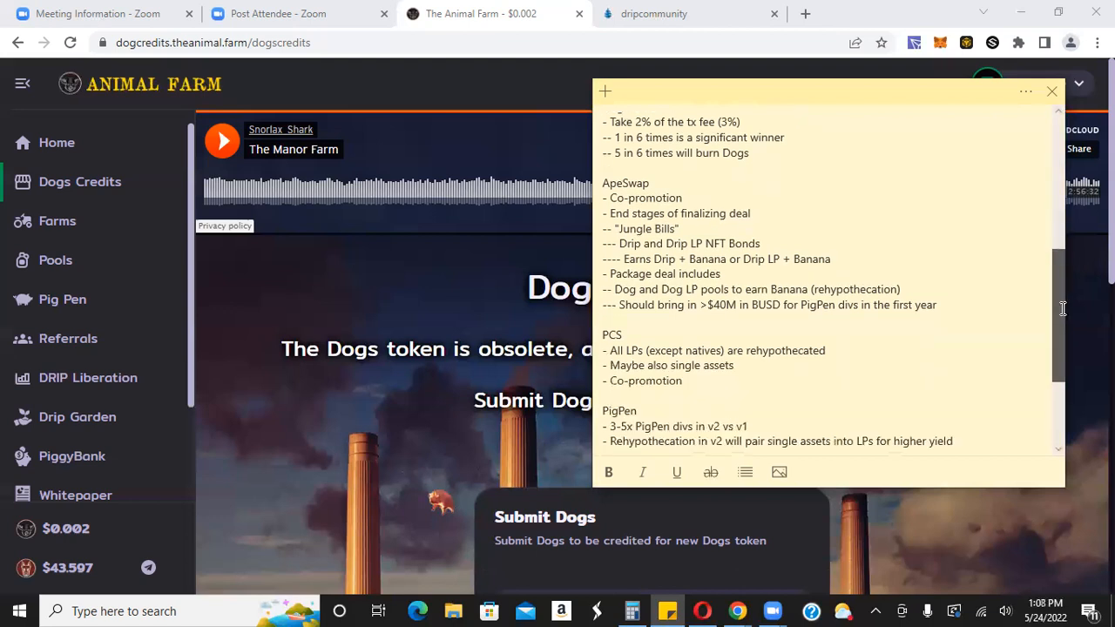
scroll(down, 3)
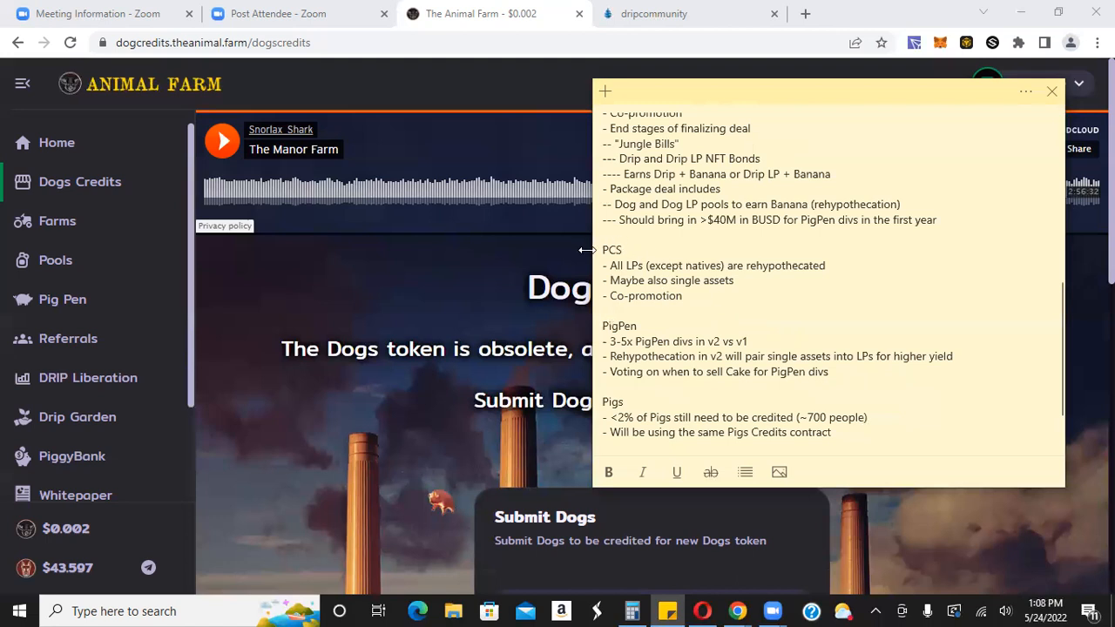
mouse_move(694, 253)
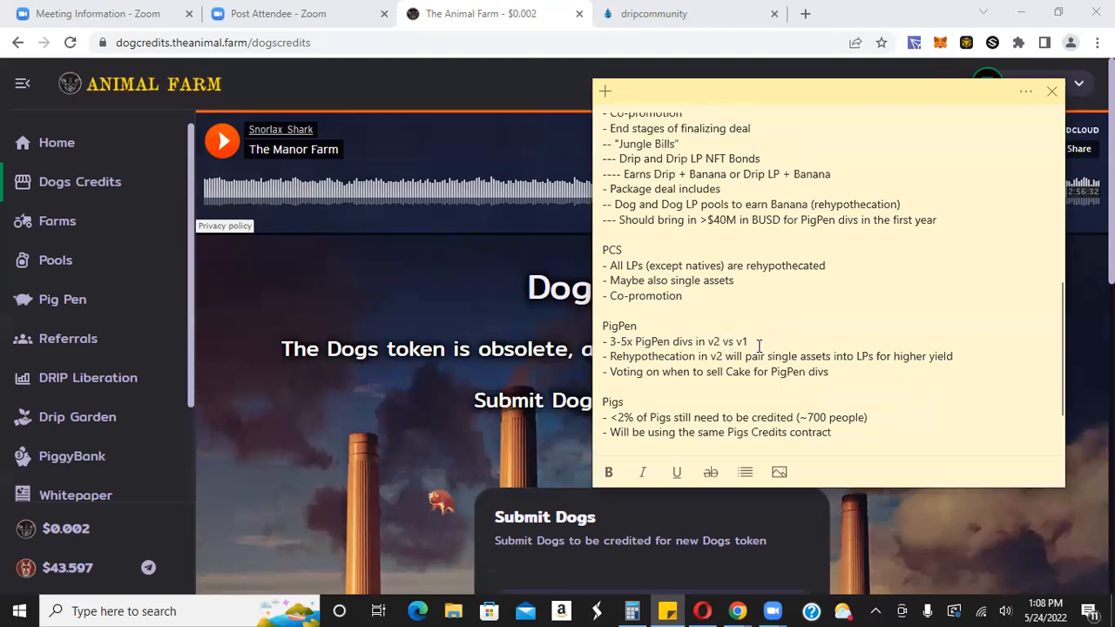
mouse_move(685, 366)
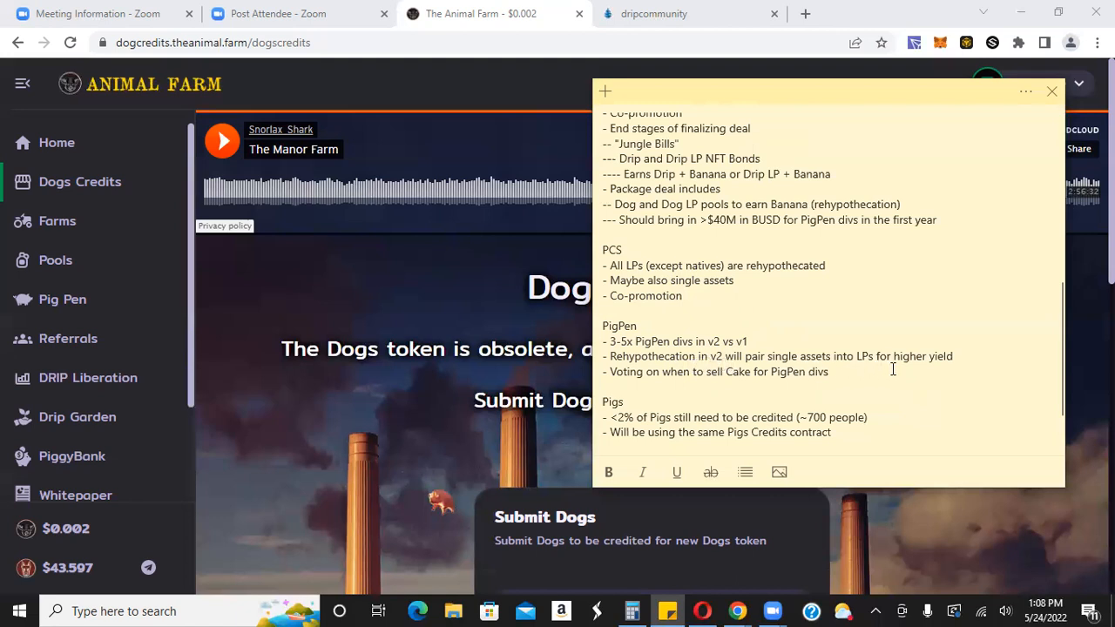
mouse_move(732, 379)
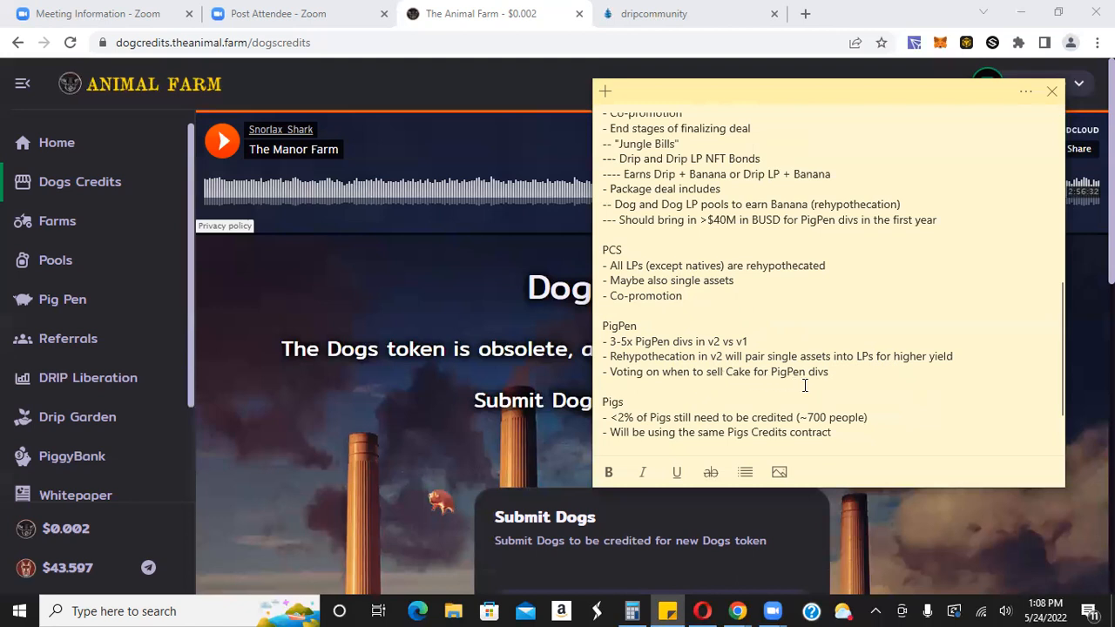
mouse_move(633, 405)
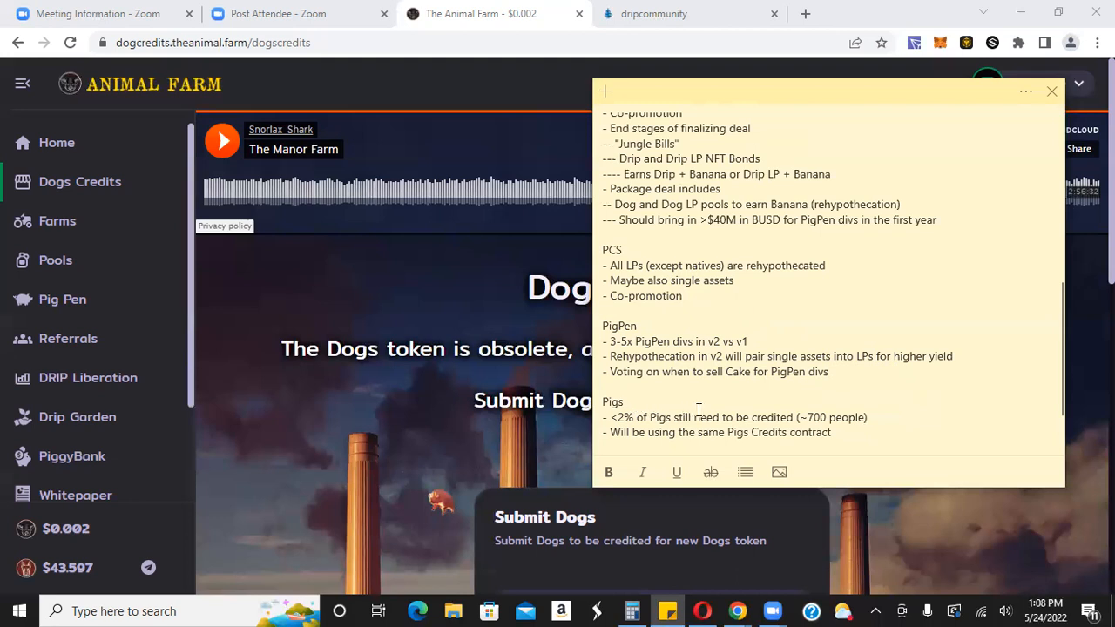
mouse_move(740, 411)
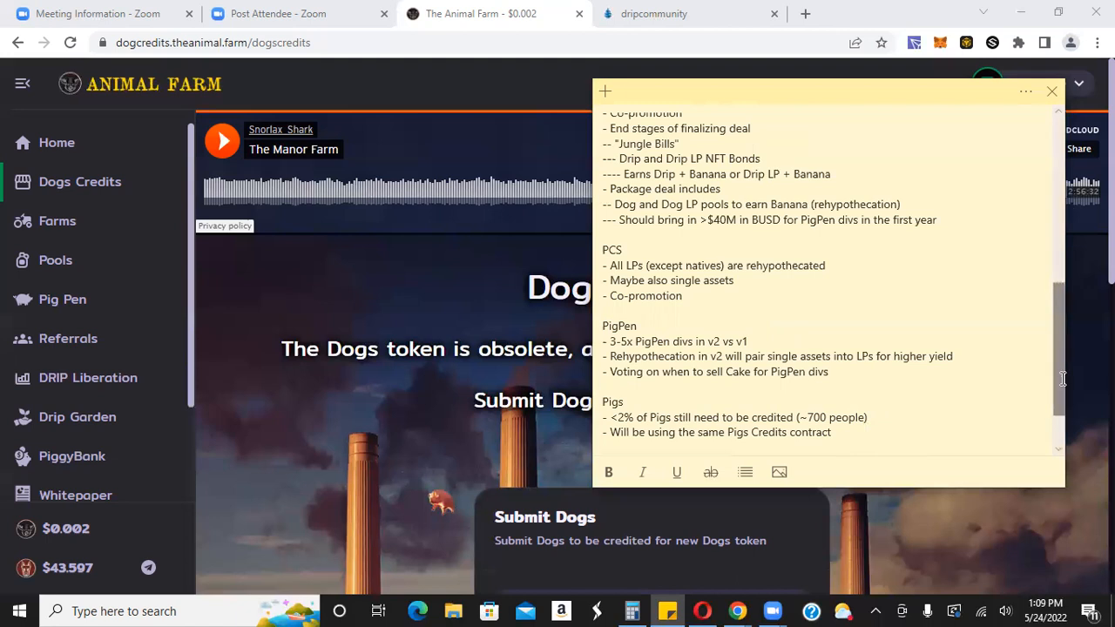
Step: Read down to the note's Drip airdrop entry, then put Sticky Notes away to show the Fountain page
scroll(down, 3)
text(-- Team Airdrops will get a "one-click" send-all feature)
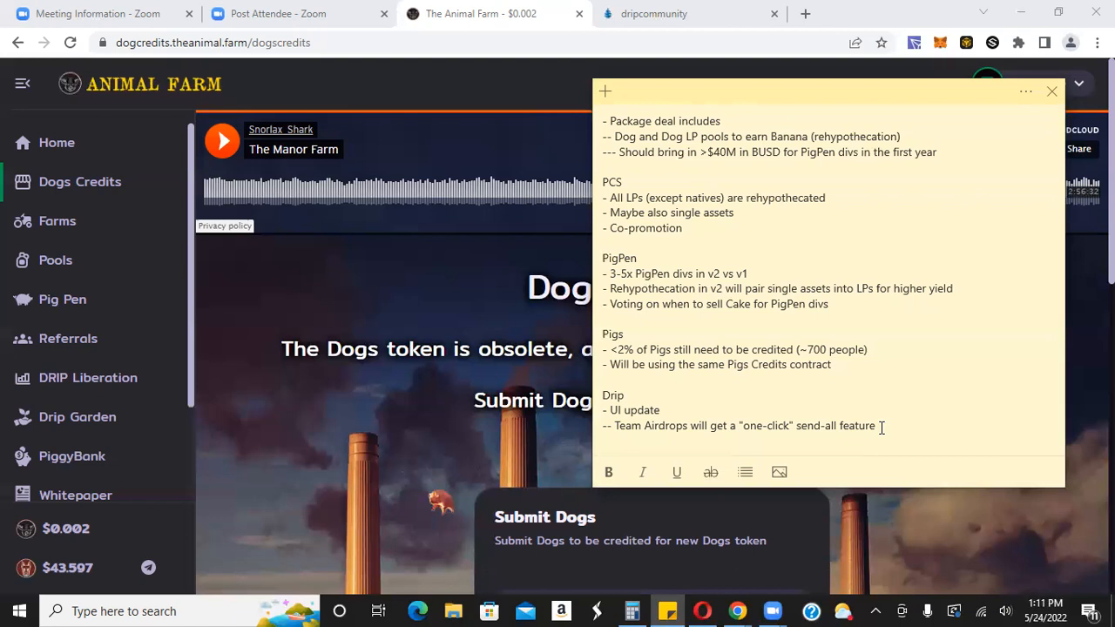
click(689, 14)
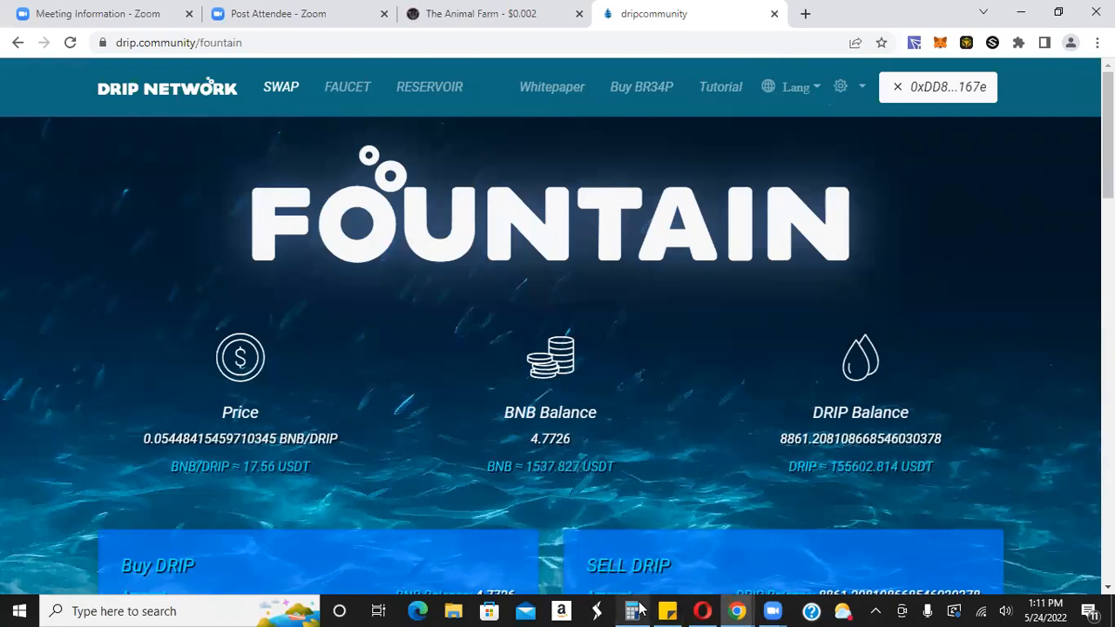
Step: Compute 100000 ÷ 17.55 in Calculator, giving about 5,698 DRIP
click(631, 611)
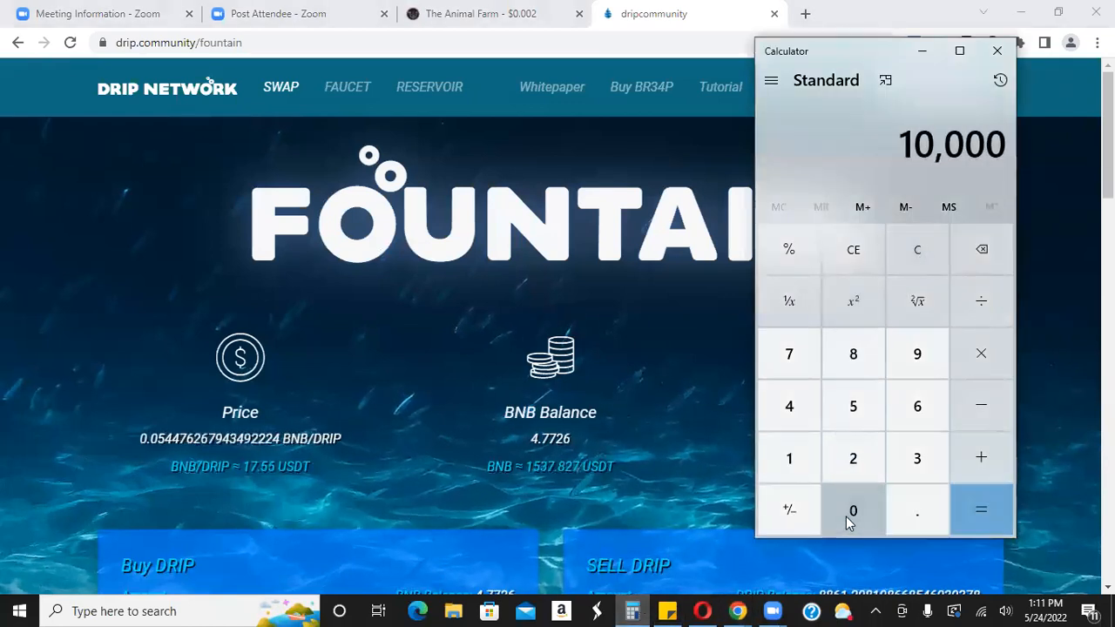
click(853, 511)
text(17)
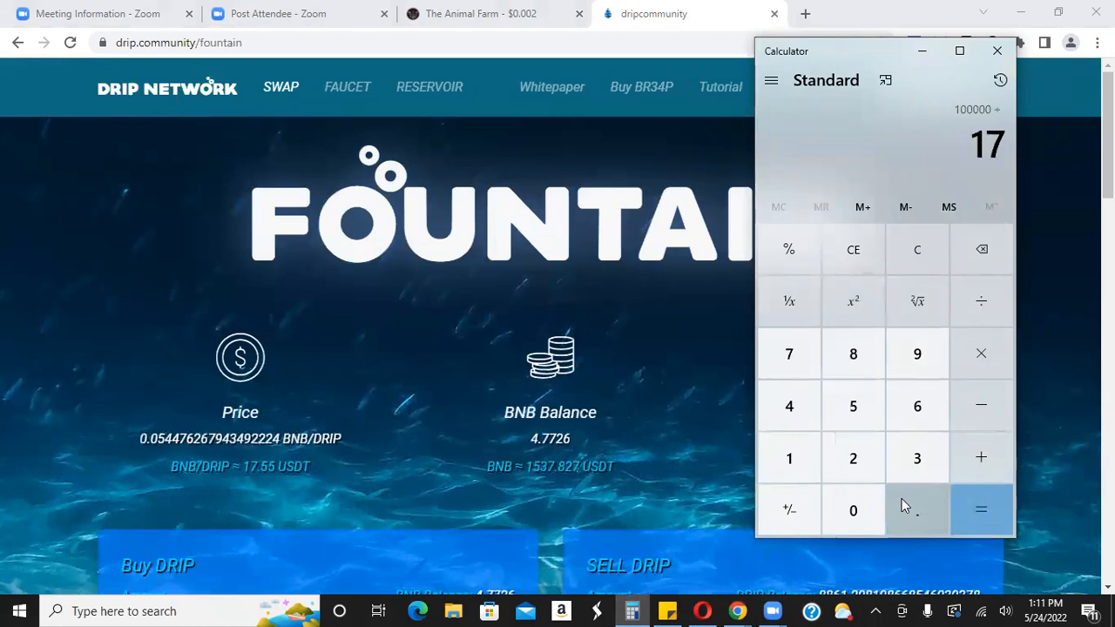
click(918, 511)
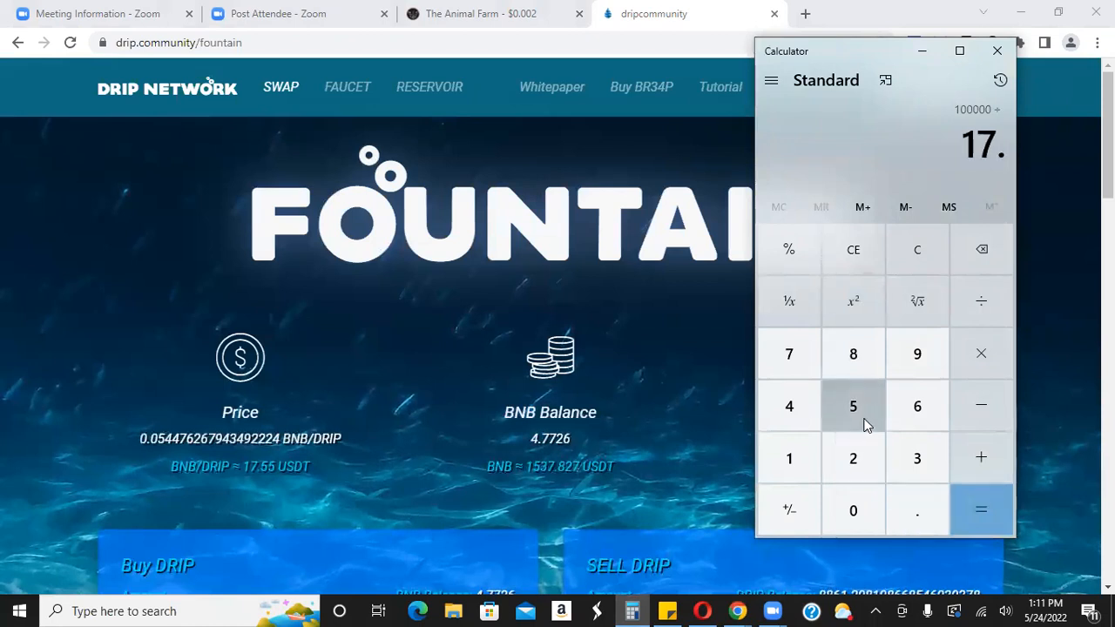
click(853, 406)
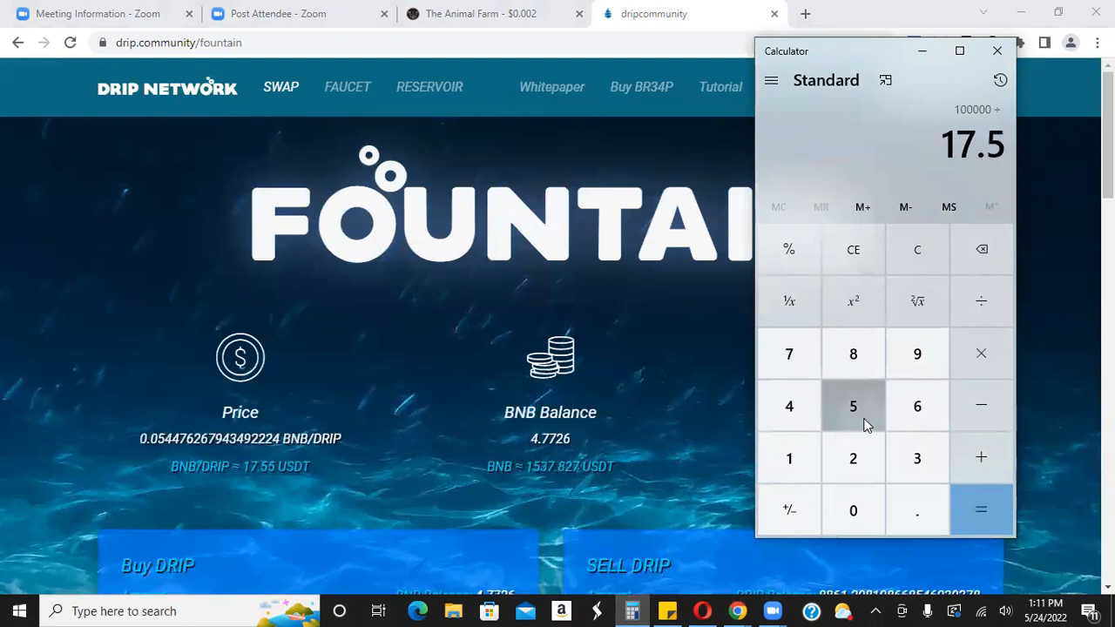
click(981, 511)
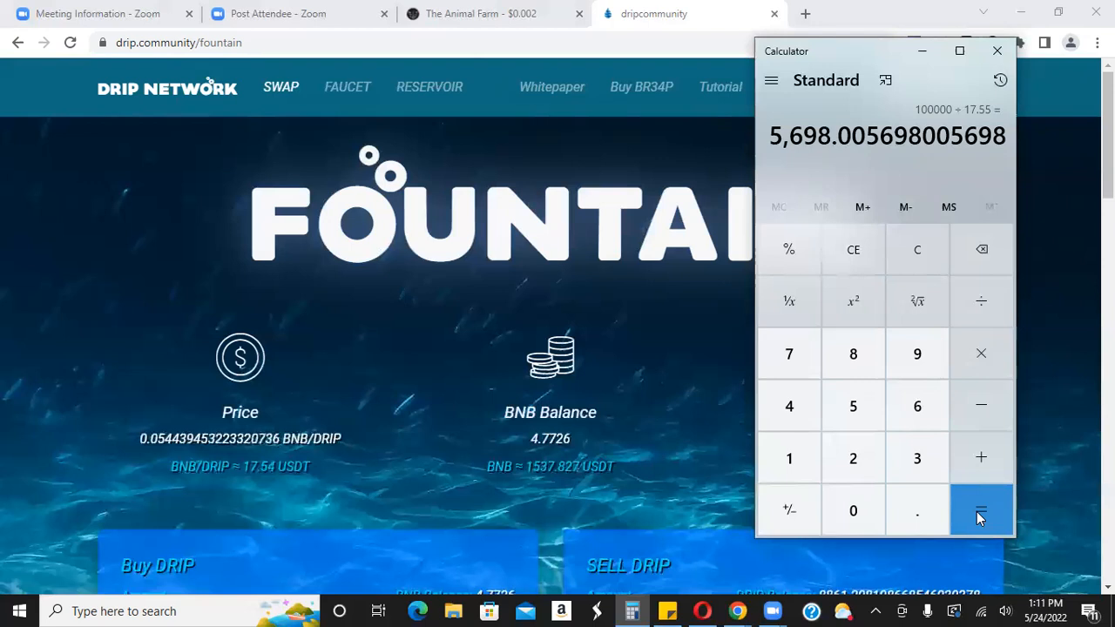
mouse_move(1055, 235)
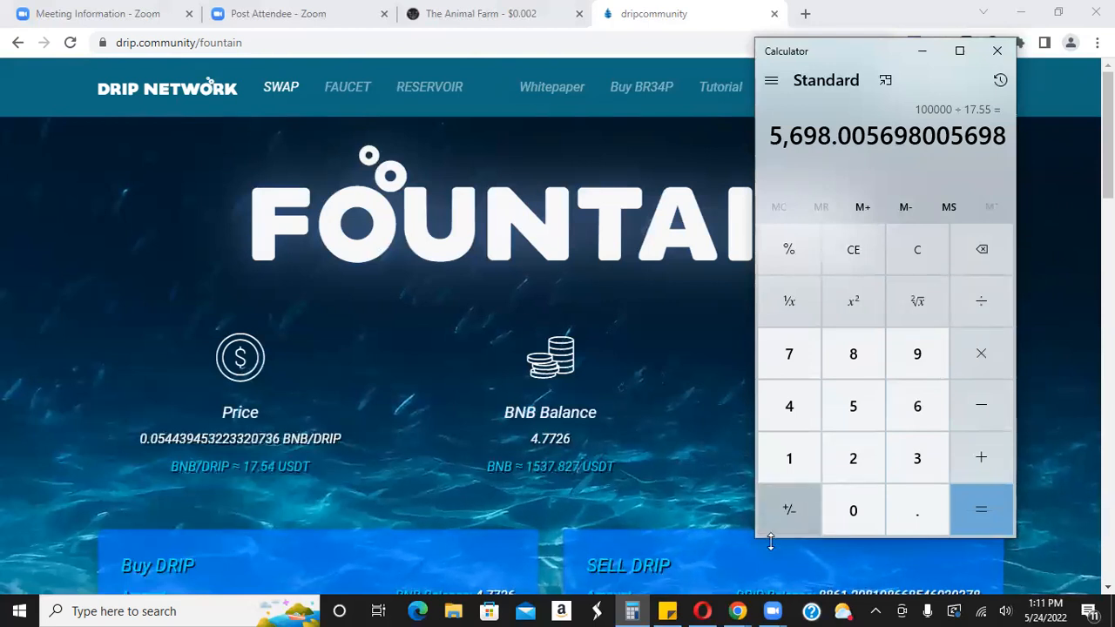
mouse_move(702, 611)
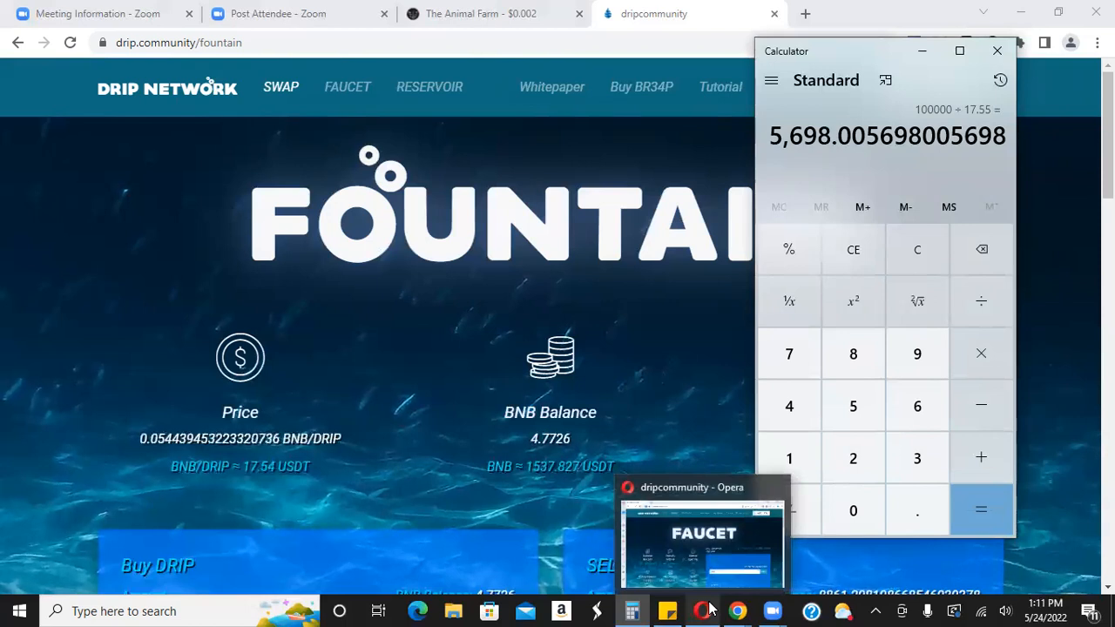
Step: Claim the available Faucet rewards and confirm in MetaMask, raising Claimed to 1.469 K
click(704, 532)
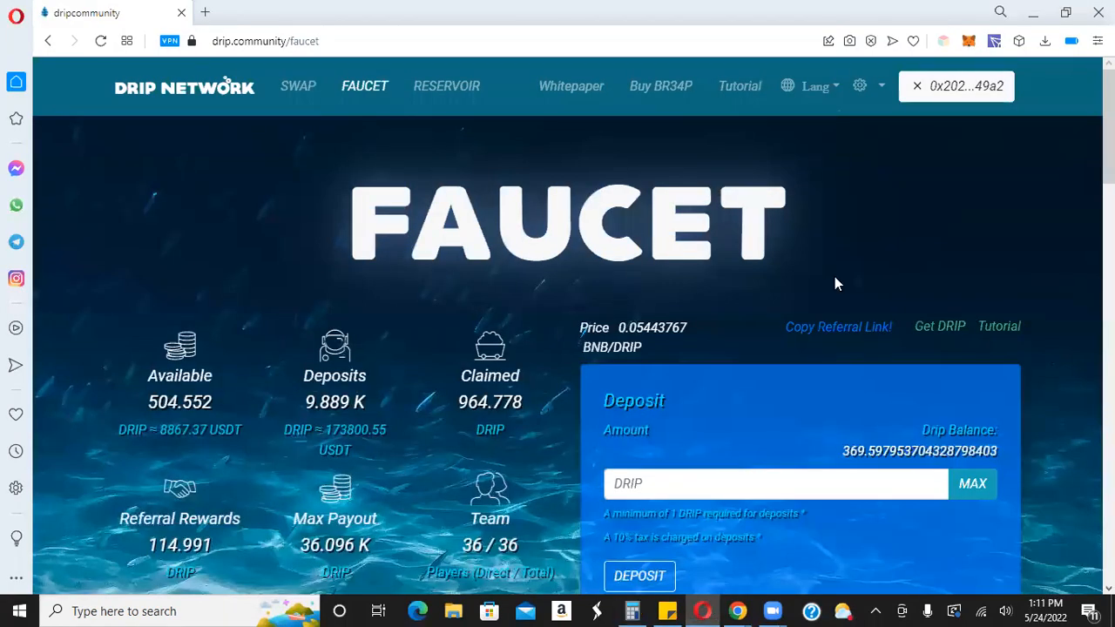
scroll(down, 3)
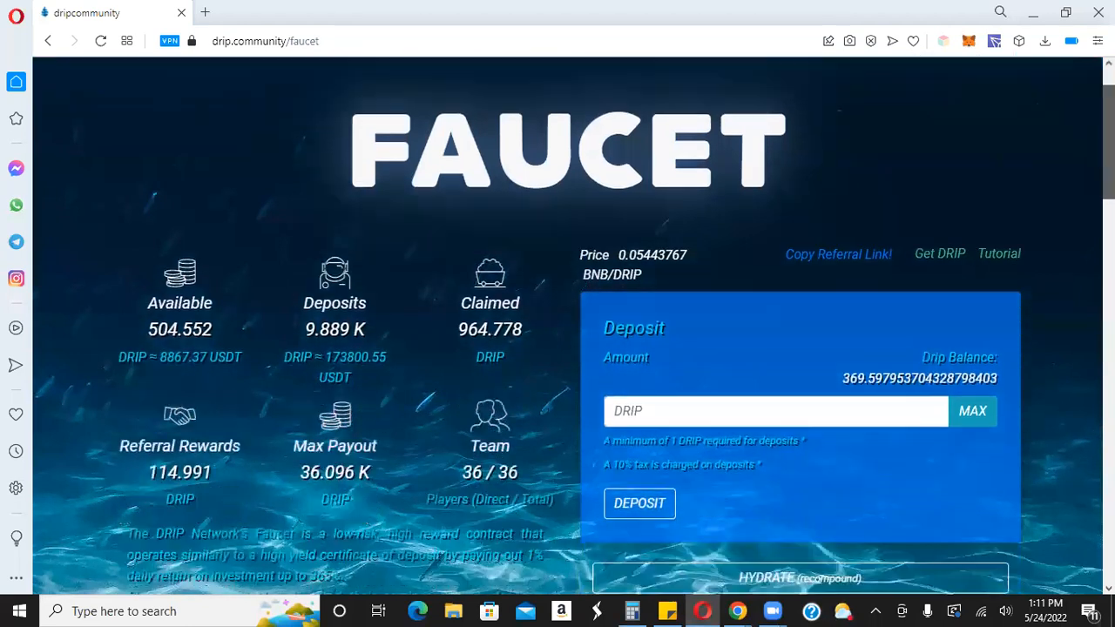
scroll(down, 3)
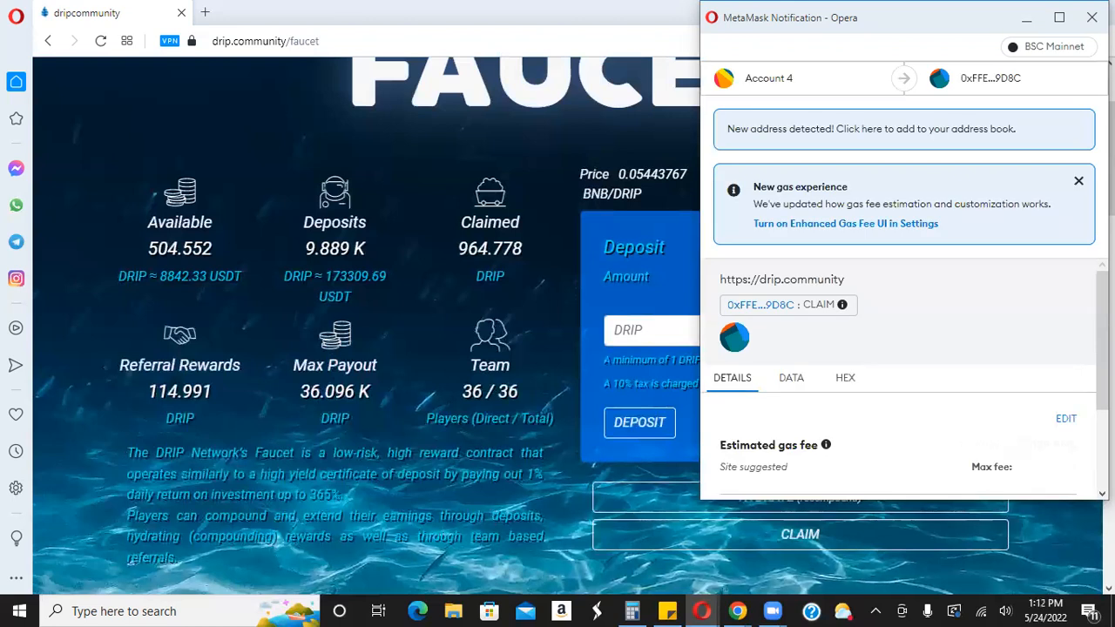
scroll(down, 3)
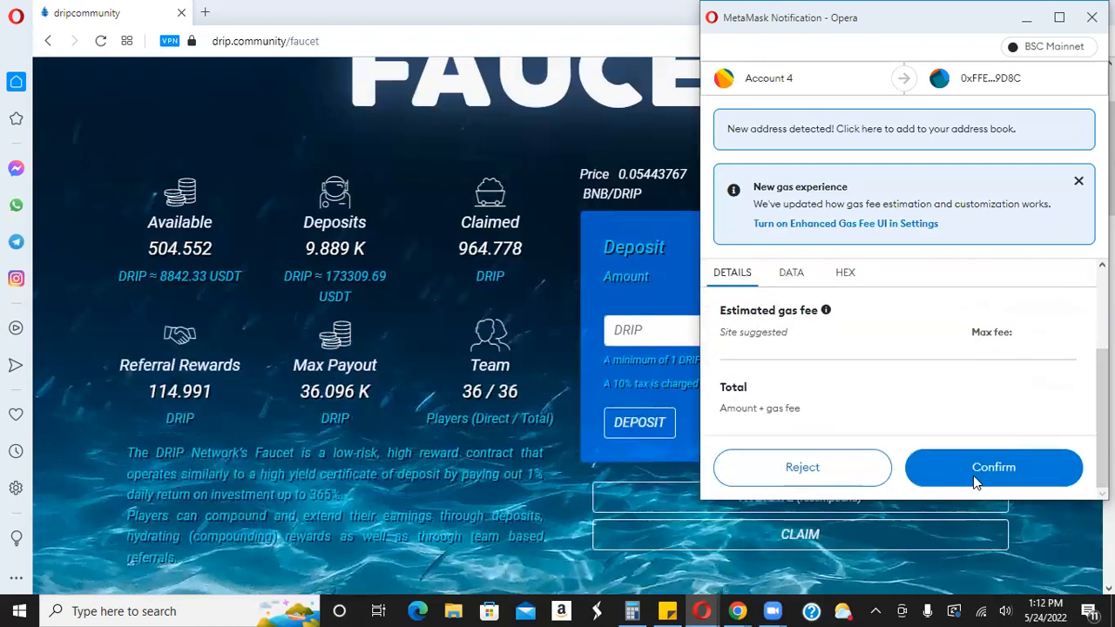
click(994, 467)
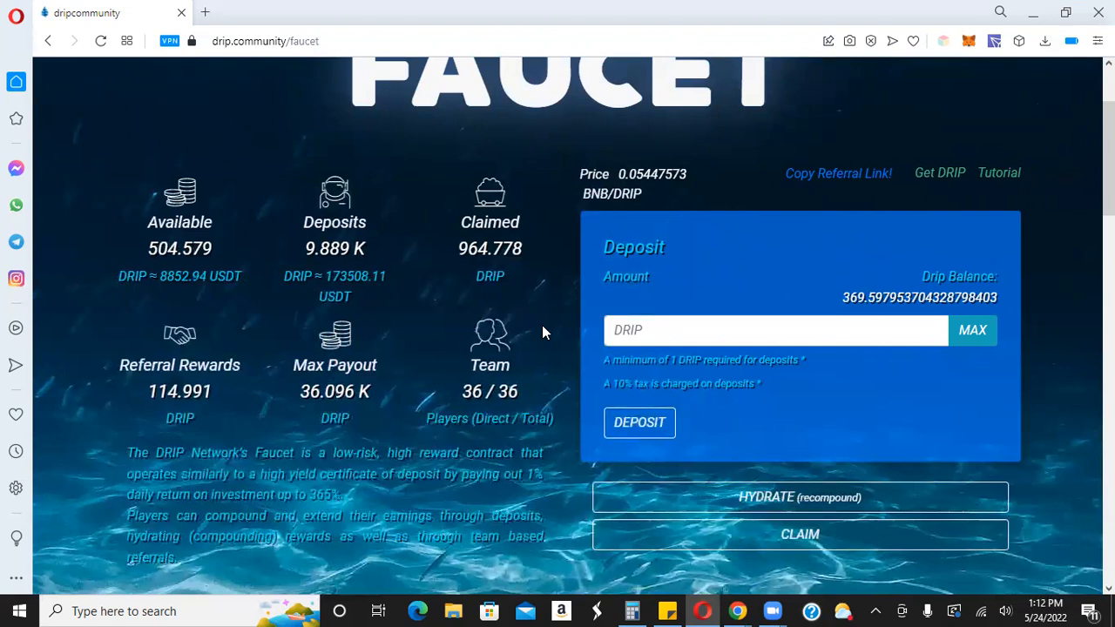
click(799, 535)
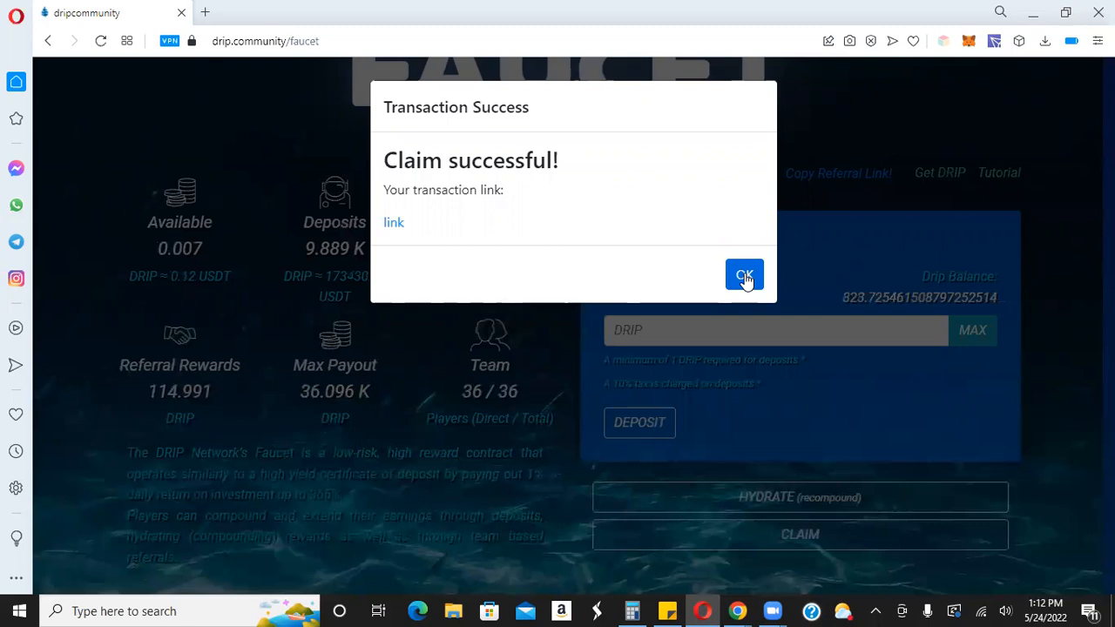
Step: Dismiss the Claim successful notice and scroll back to the top of the Faucet page
click(744, 275)
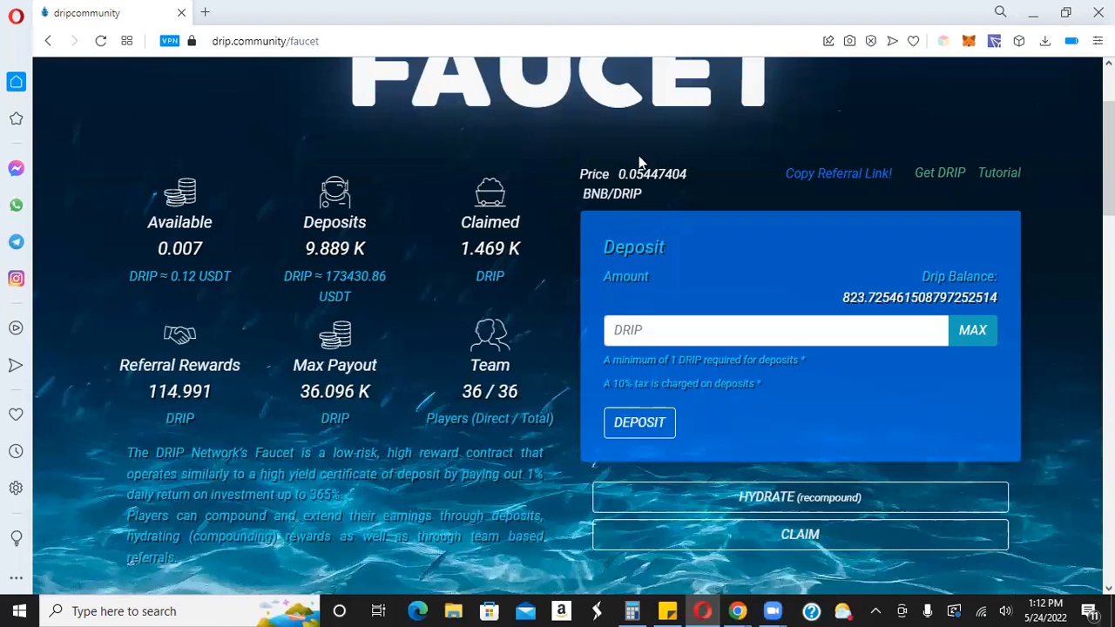
scroll(up, 3)
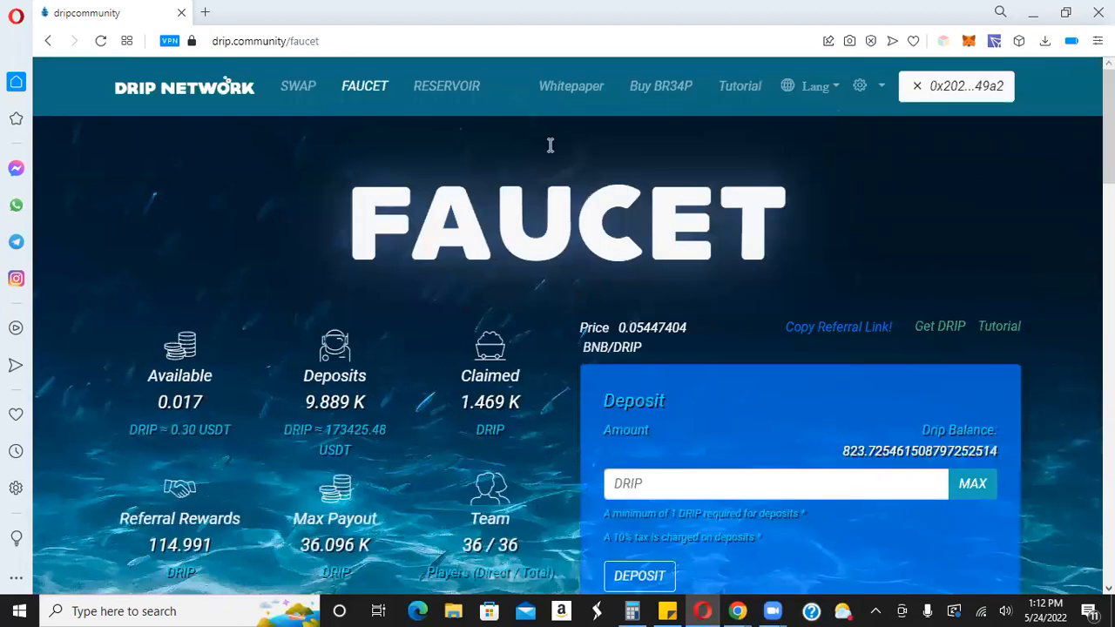
mouse_move(538, 131)
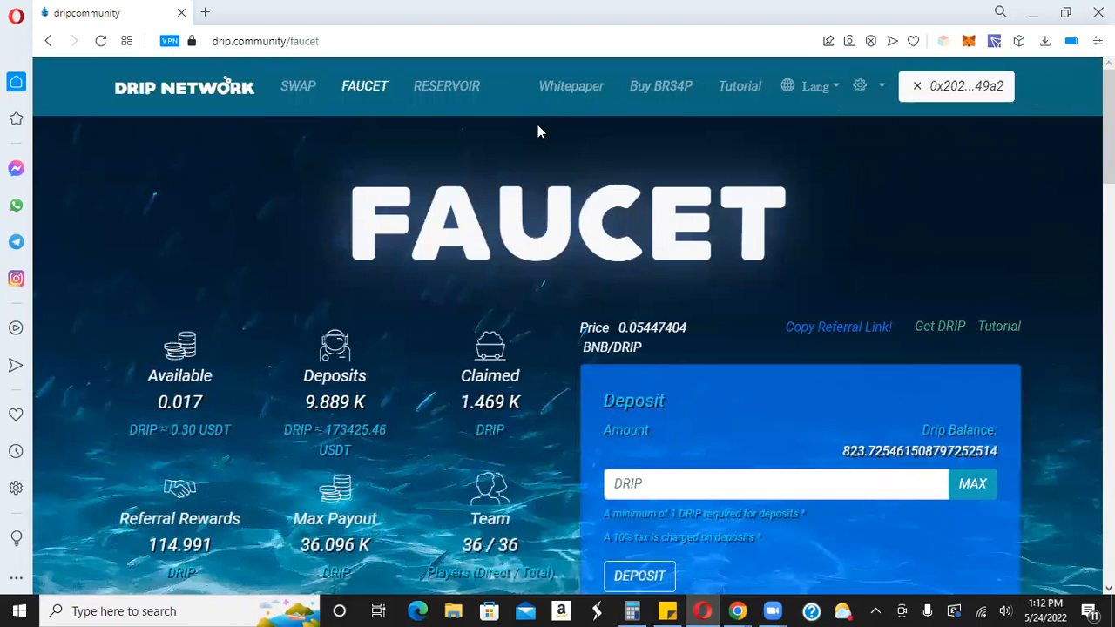
mouse_move(966, 140)
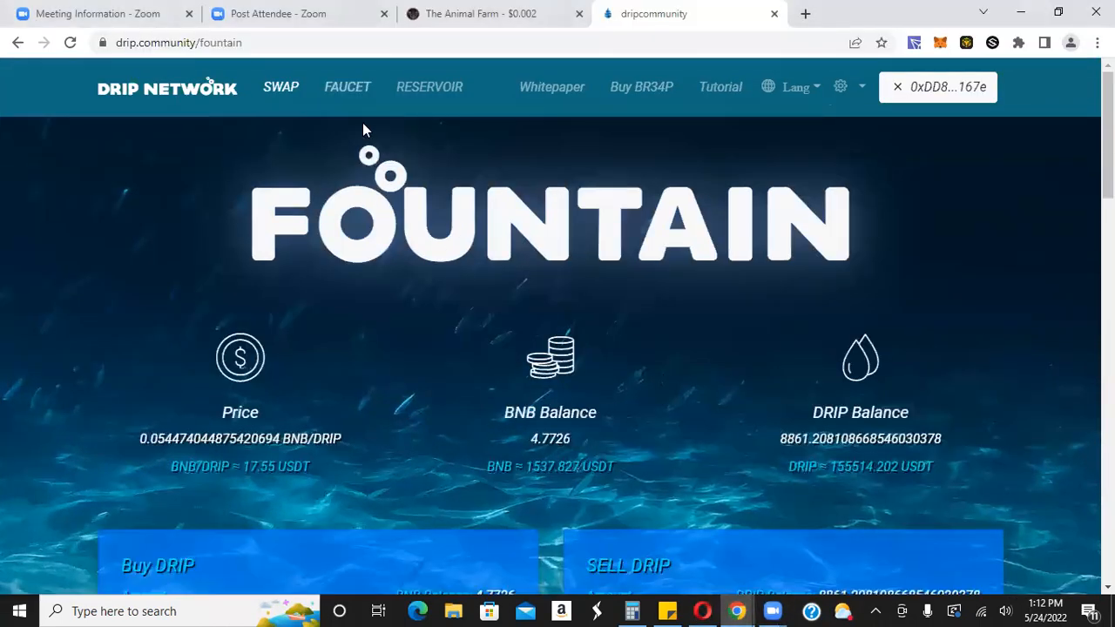
Step: Send a 5700 DRIP direct airdrop to the third account's player address from the Faucet
click(347, 86)
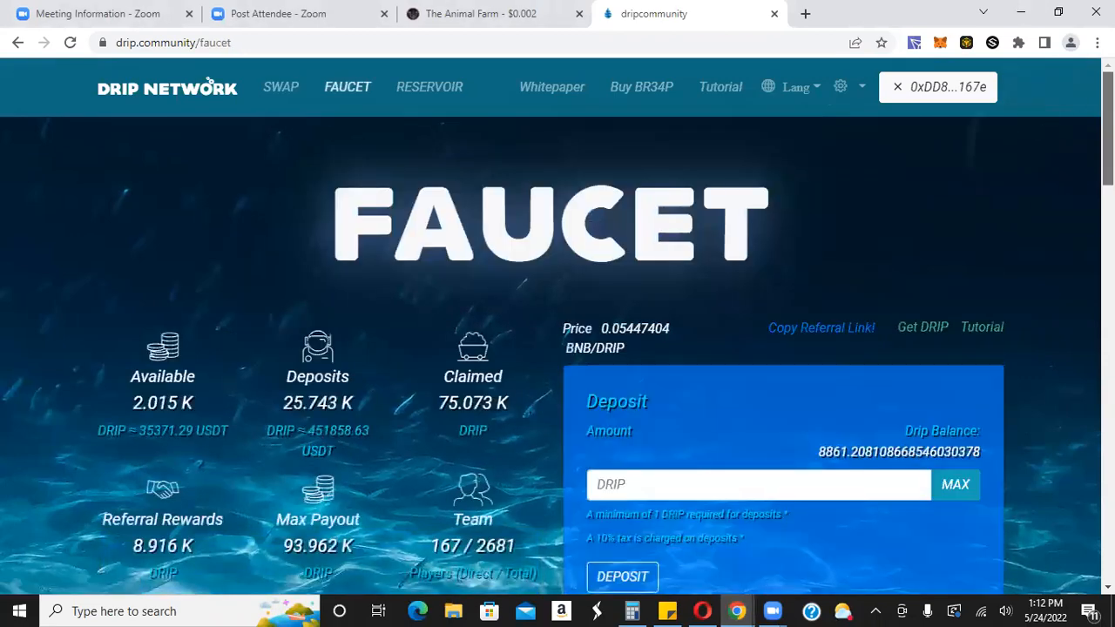
scroll(down, 3)
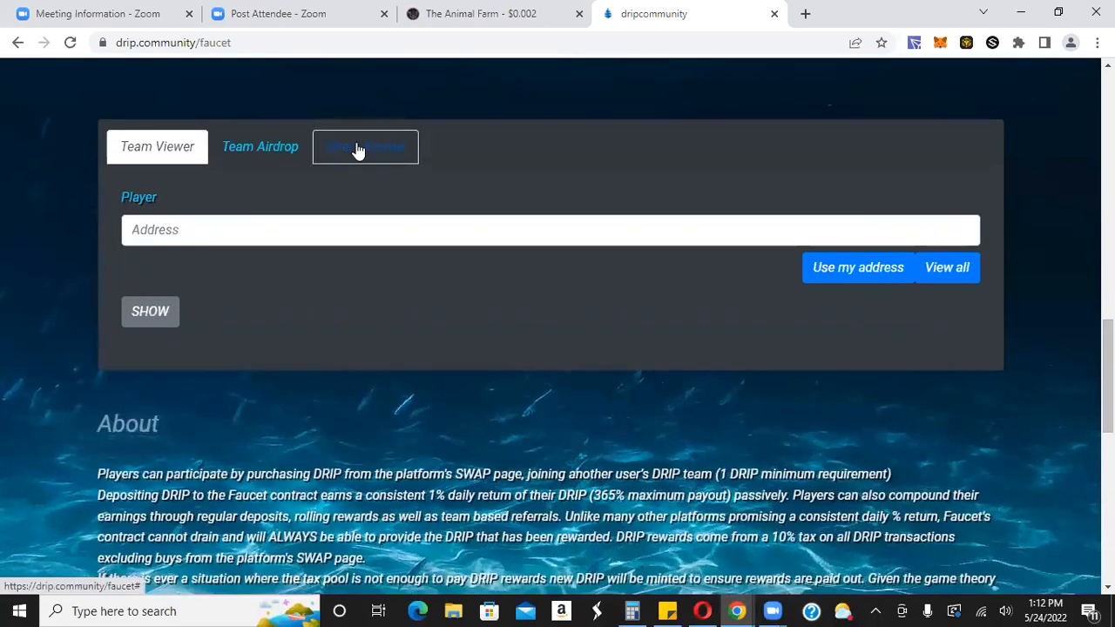
click(365, 146)
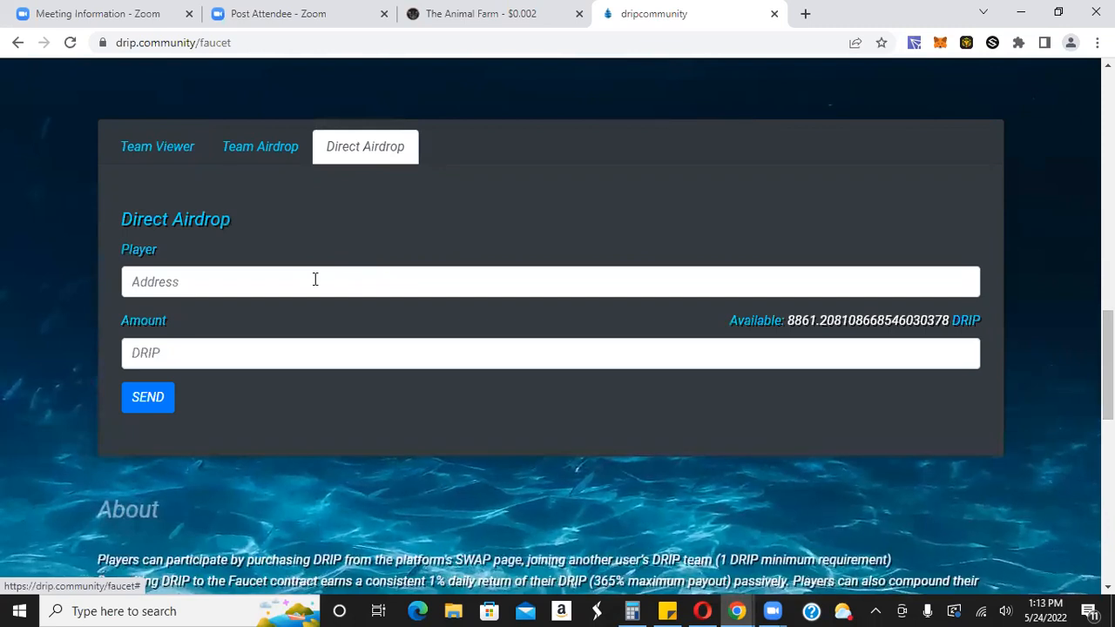
click(315, 281)
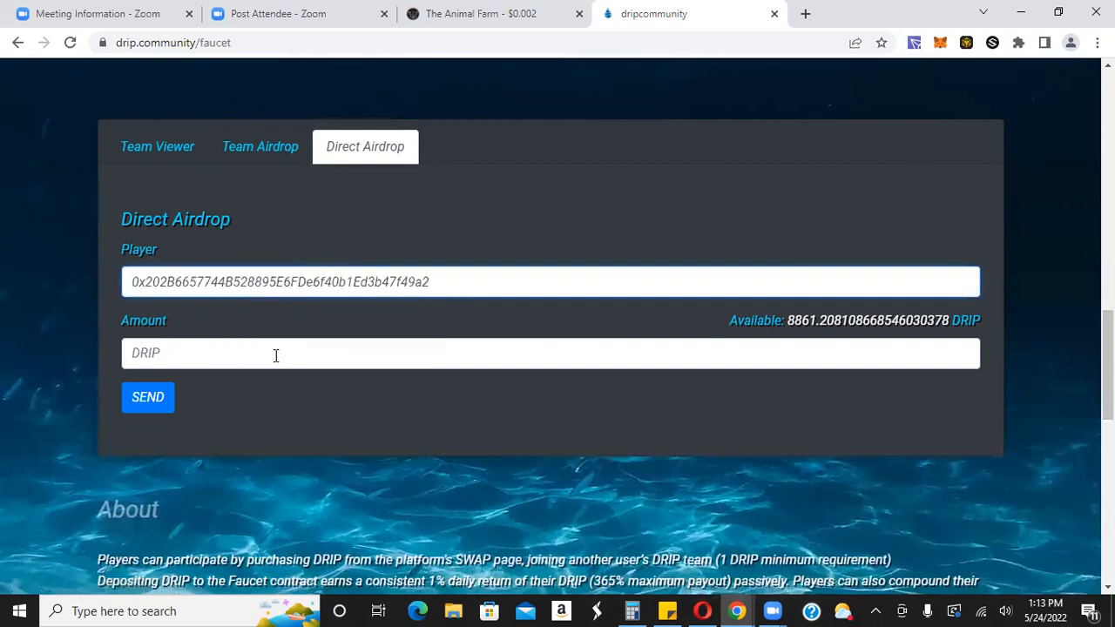
text(57)
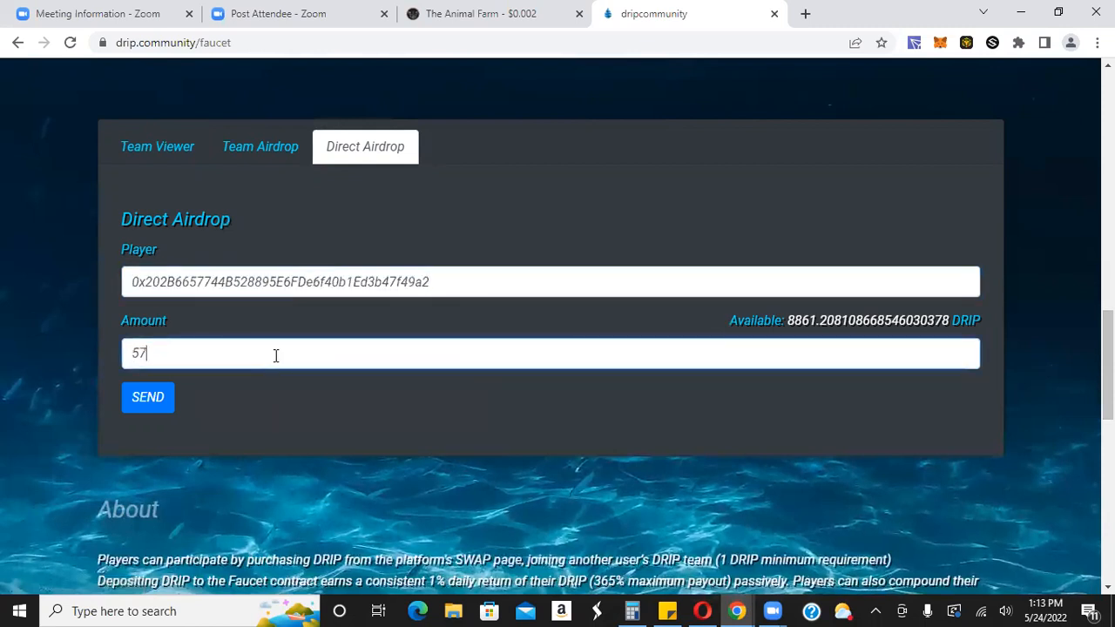
text(00)
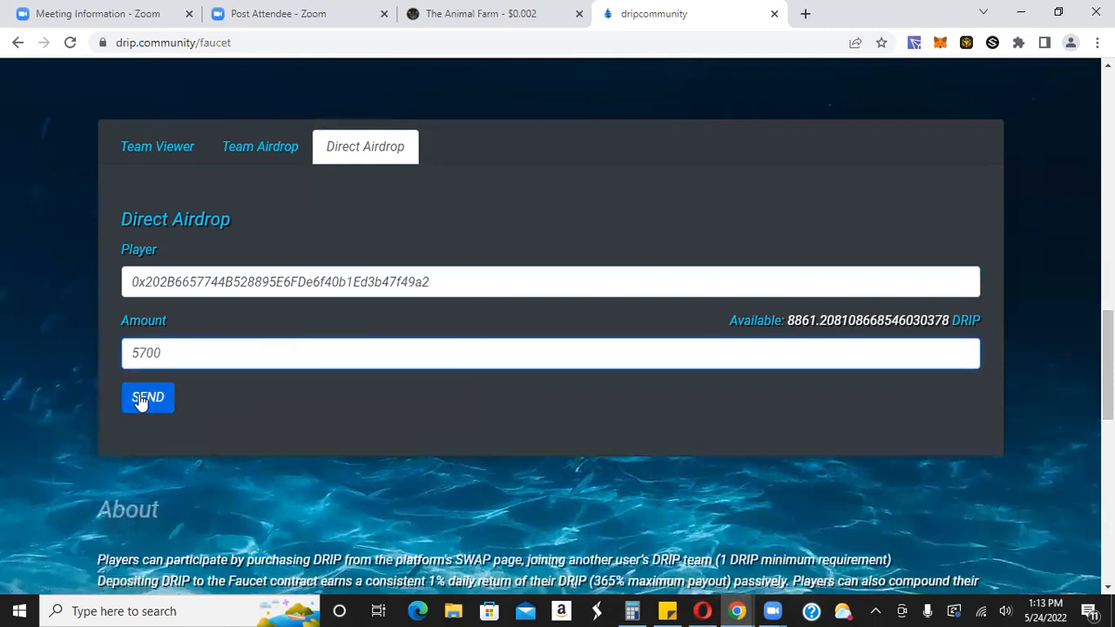
click(148, 397)
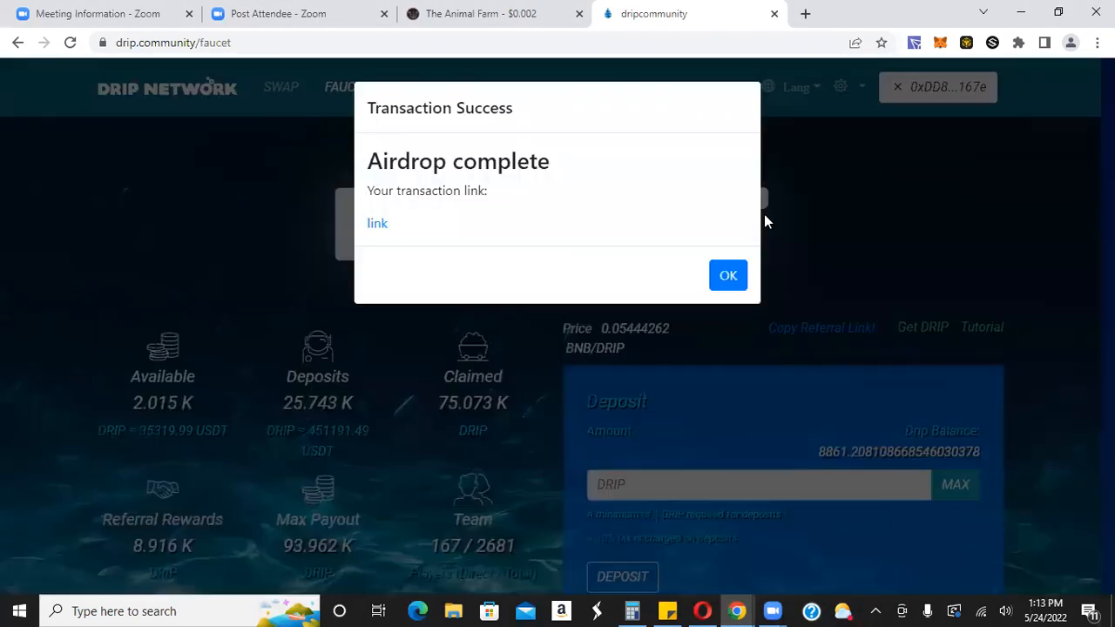
Step: Close the Airdrop complete notice
click(728, 275)
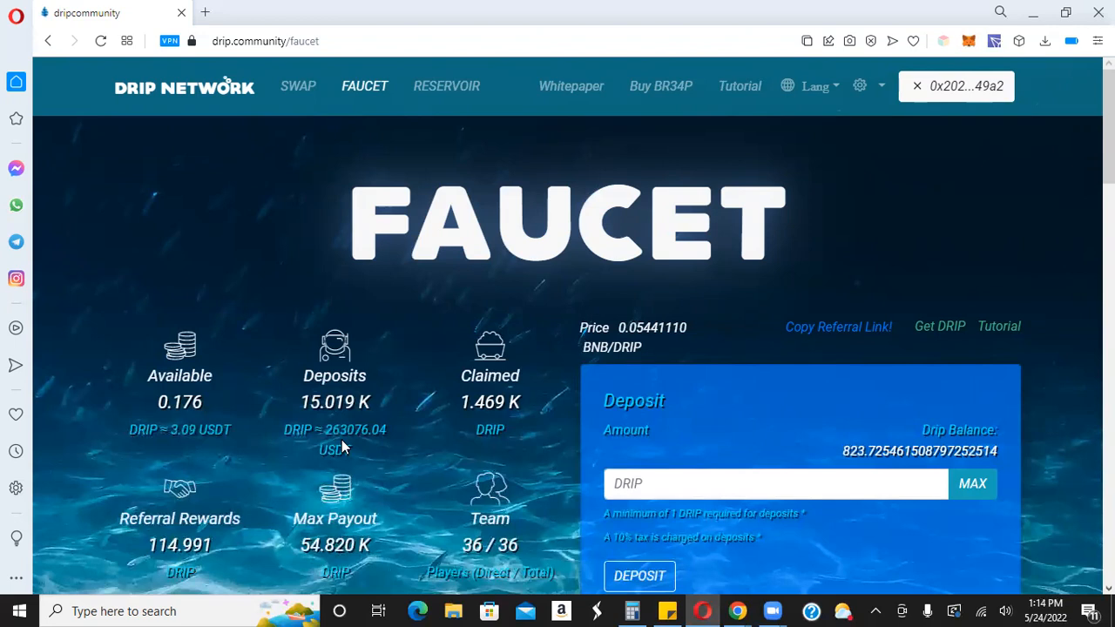
mouse_move(514, 566)
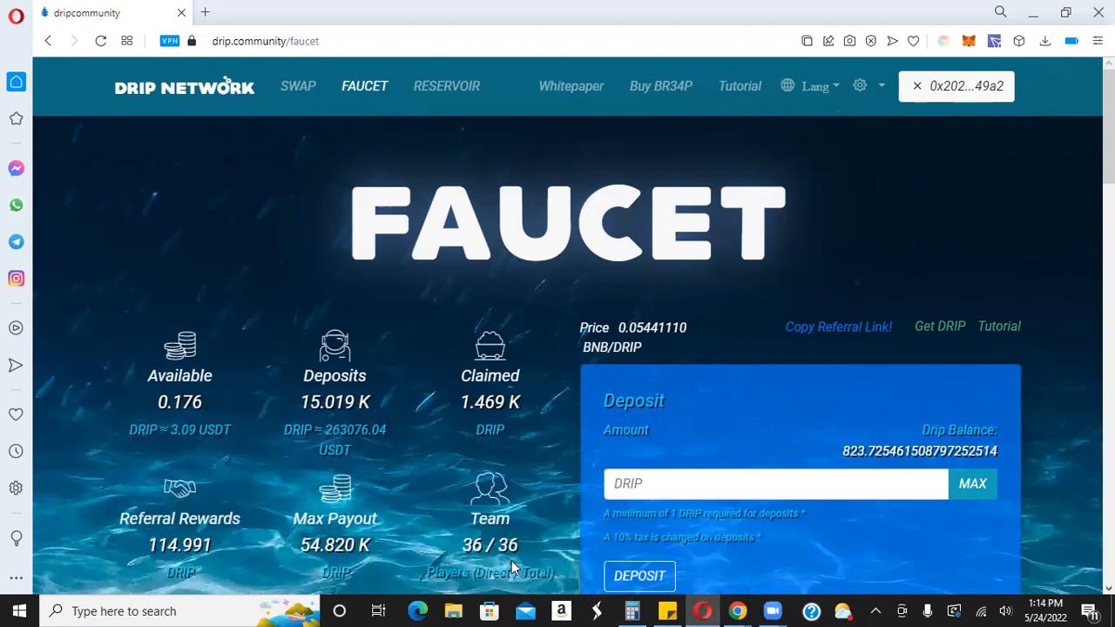